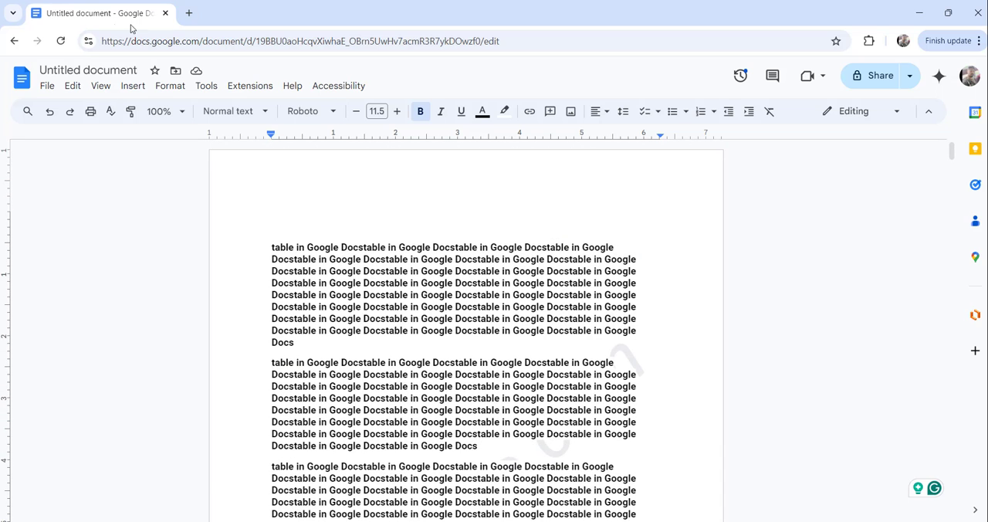
pyautogui.moveTo(408, 322)
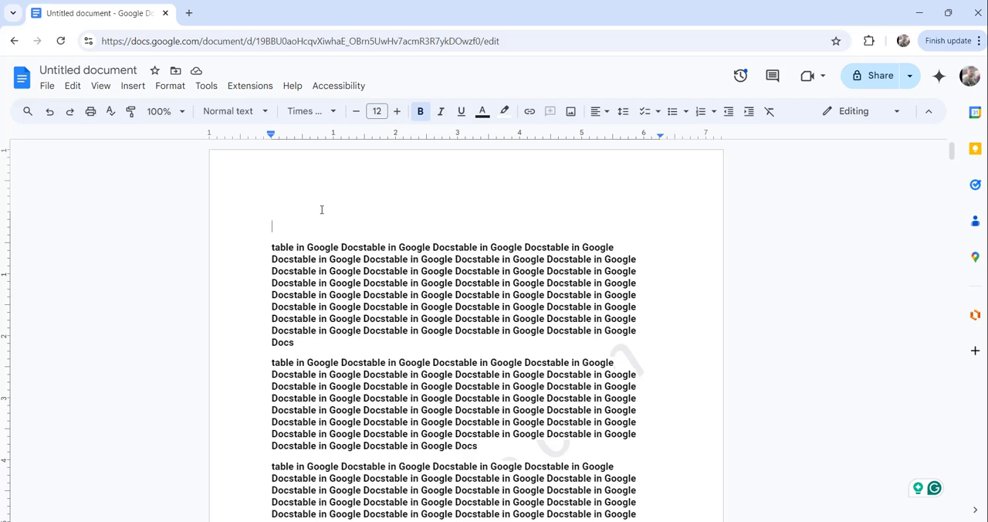
# - Search the add-on marketplace for 'endnote generator' from Extensions > Add-ons > Get add-ons
pyautogui.scroll(-3)
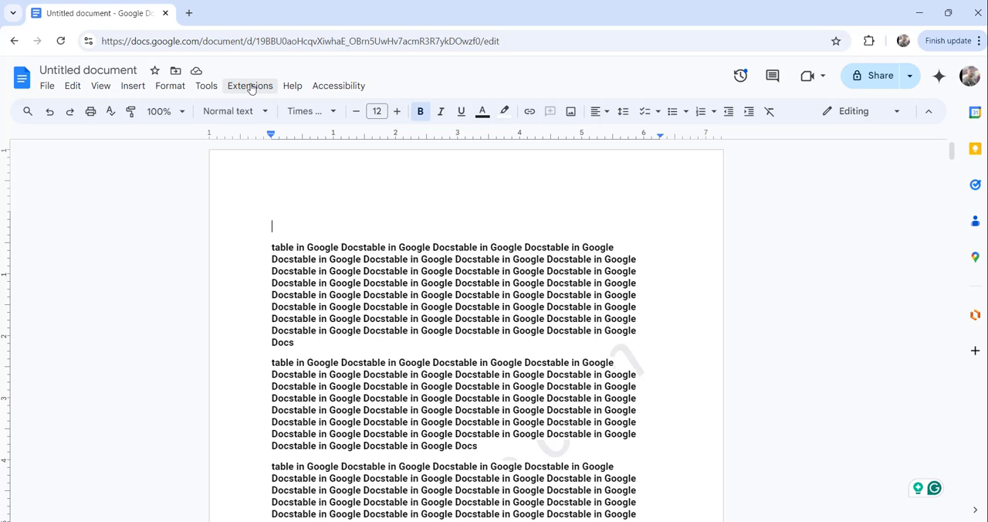
pyautogui.click(250, 86)
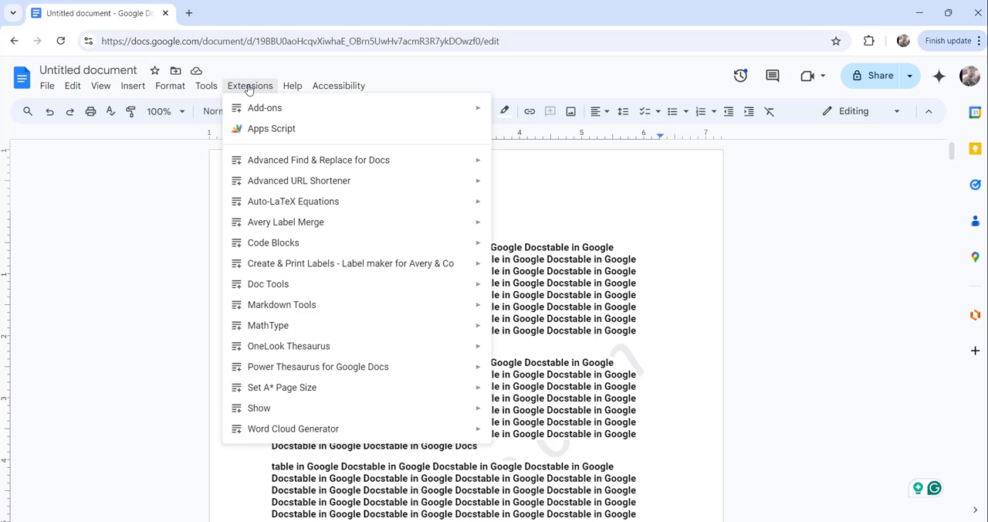
pyautogui.moveTo(265, 108)
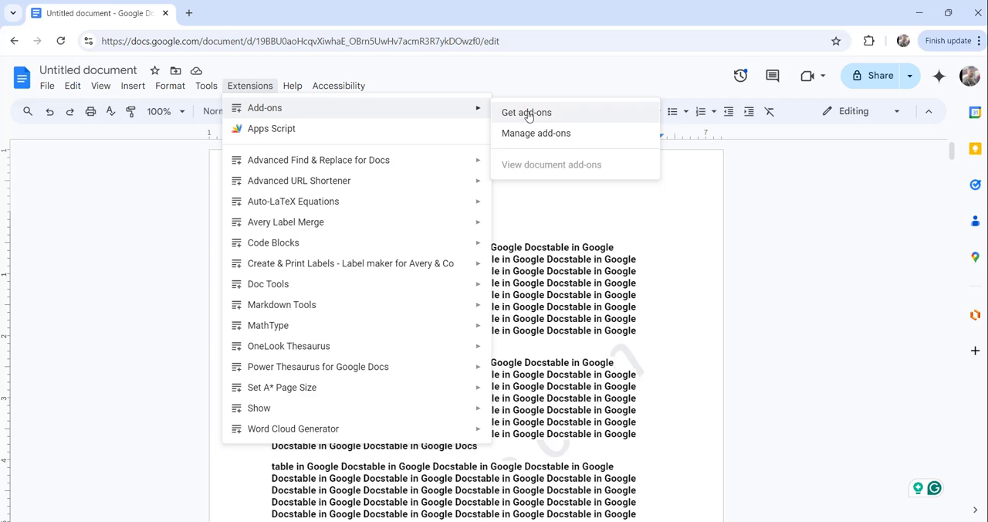
pyautogui.click(525, 111)
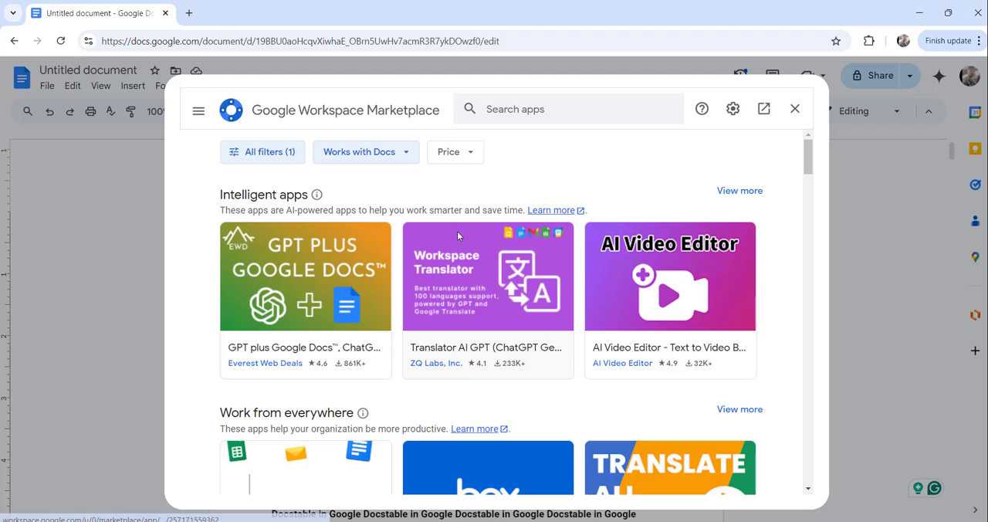
pyautogui.click(568, 108)
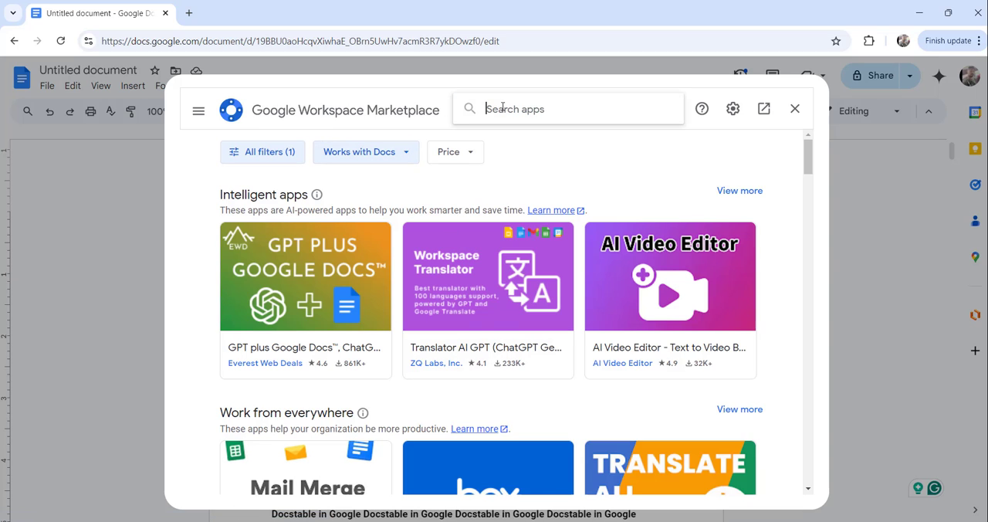
pyautogui.write('endnote generator')
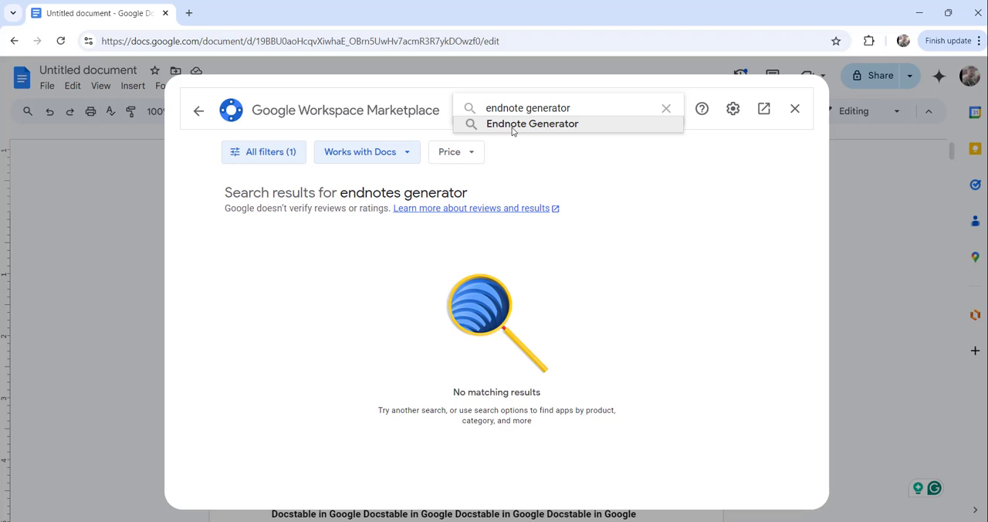
pyautogui.click(531, 124)
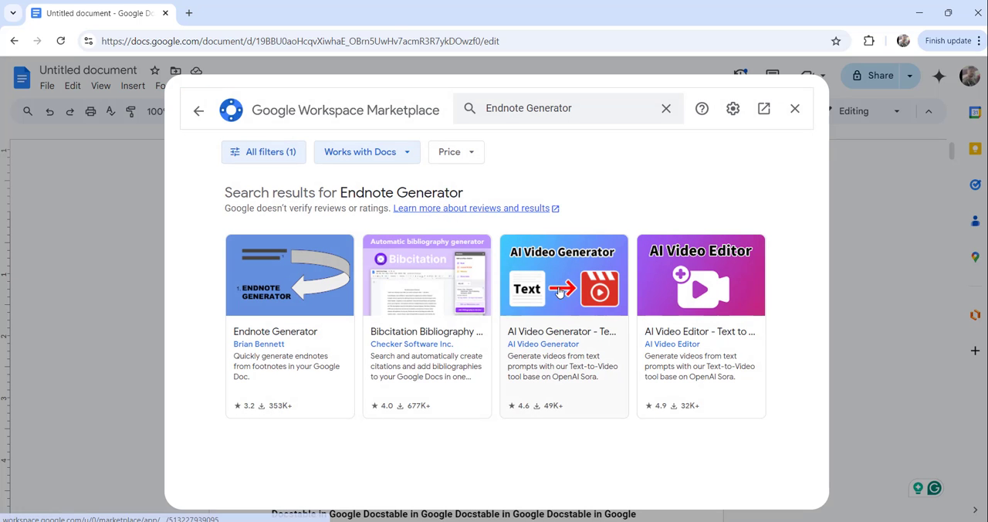
pyautogui.moveTo(334, 399)
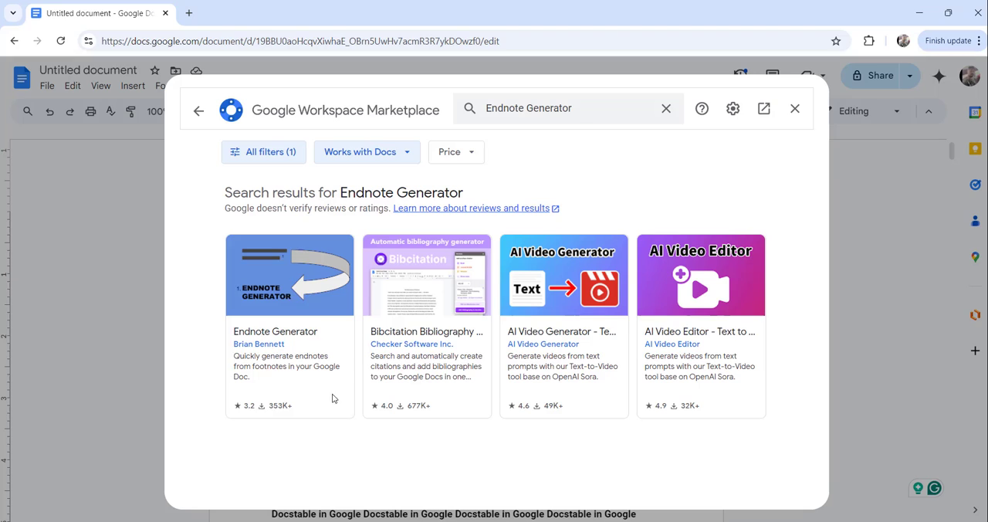
pyautogui.moveTo(275, 312)
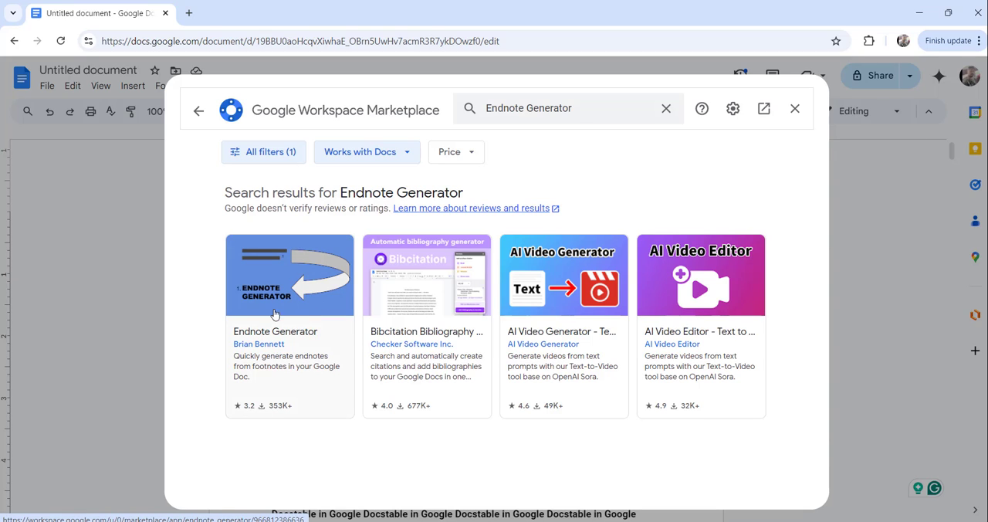
pyautogui.moveTo(275, 291)
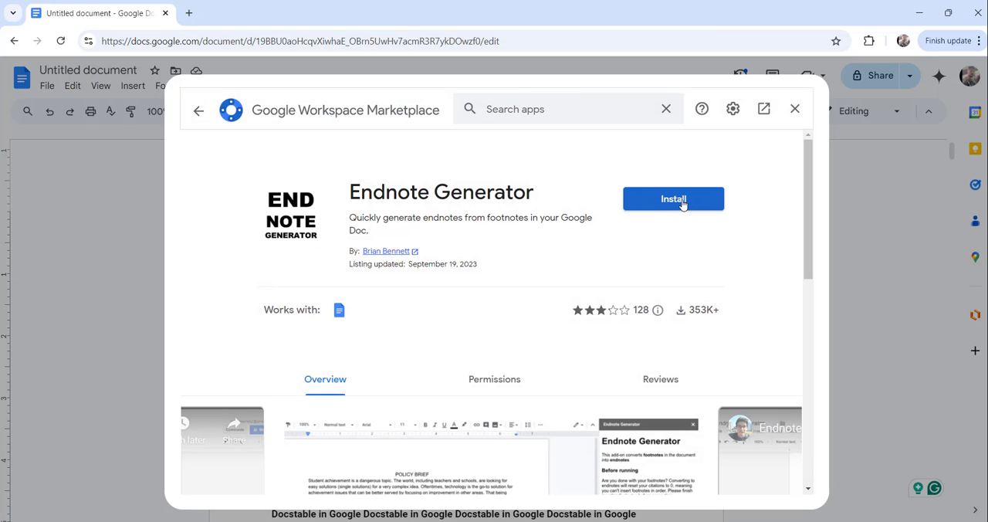
# - Install Endnote Generator, granting it account access and dismissing the confirmation
pyautogui.click(673, 198)
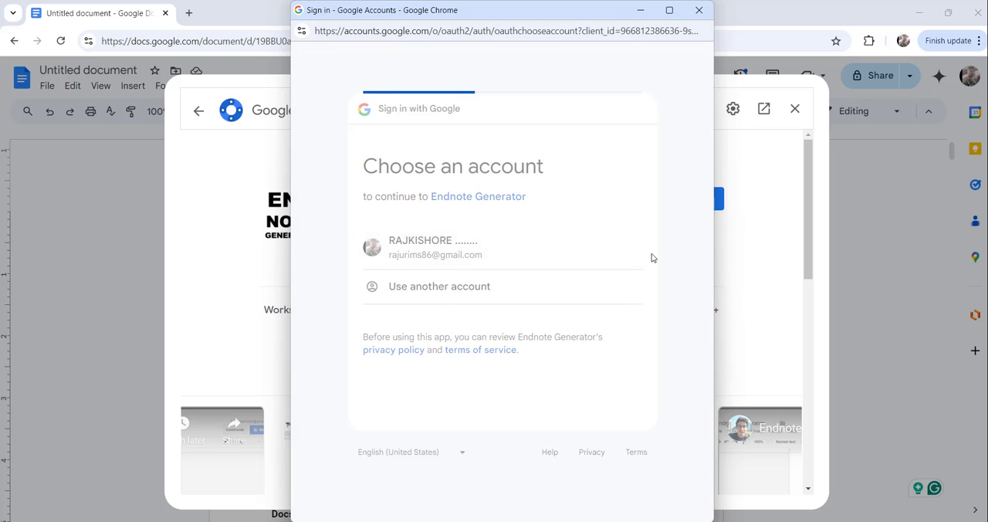
pyautogui.click(436, 248)
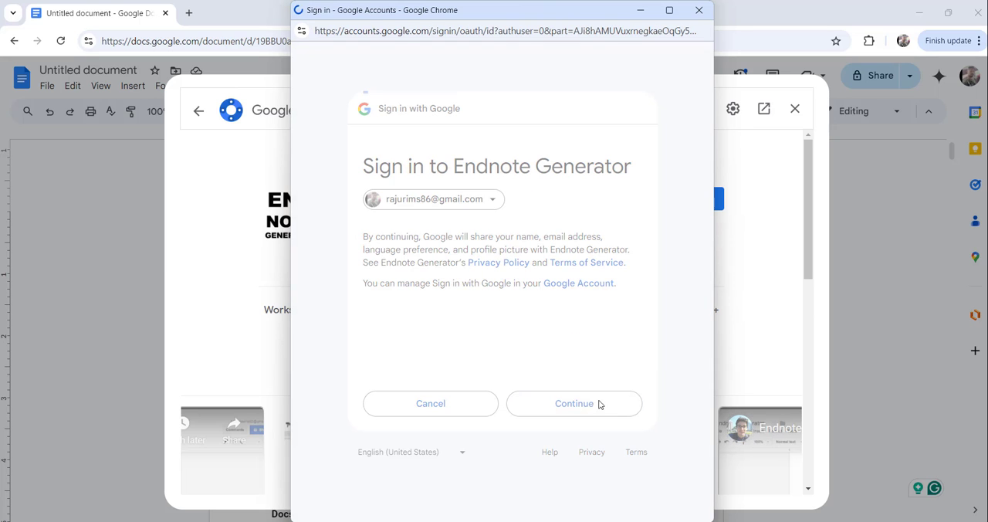
pyautogui.click(575, 404)
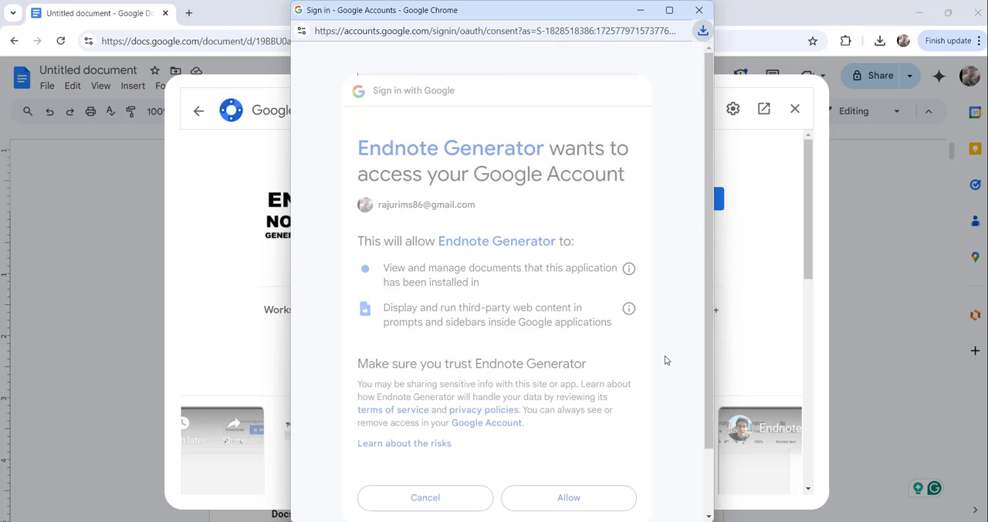
pyautogui.click(568, 497)
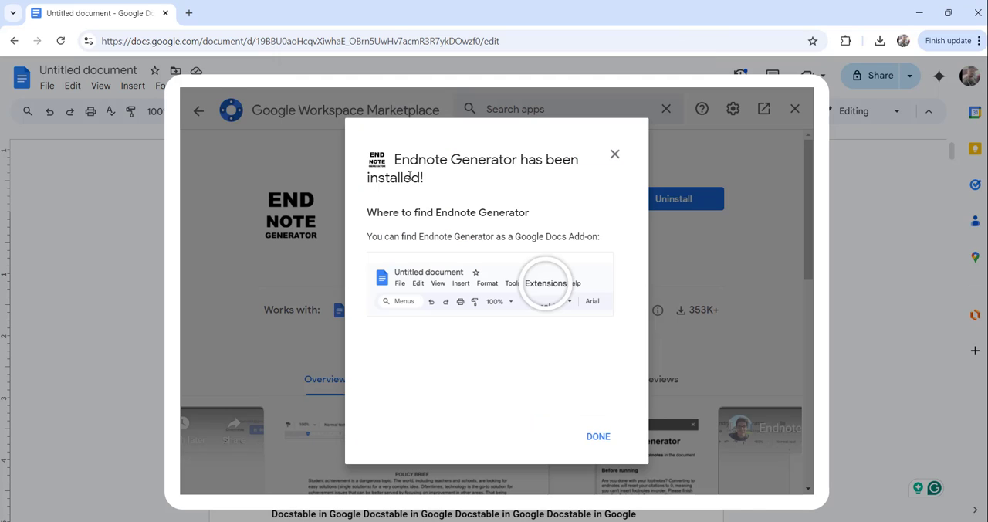
pyautogui.moveTo(540, 176)
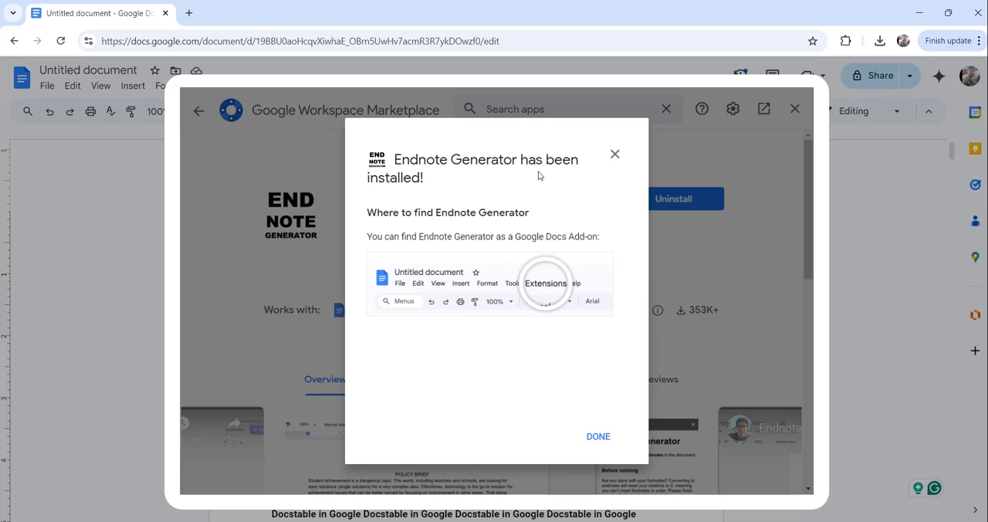
pyautogui.moveTo(453, 182)
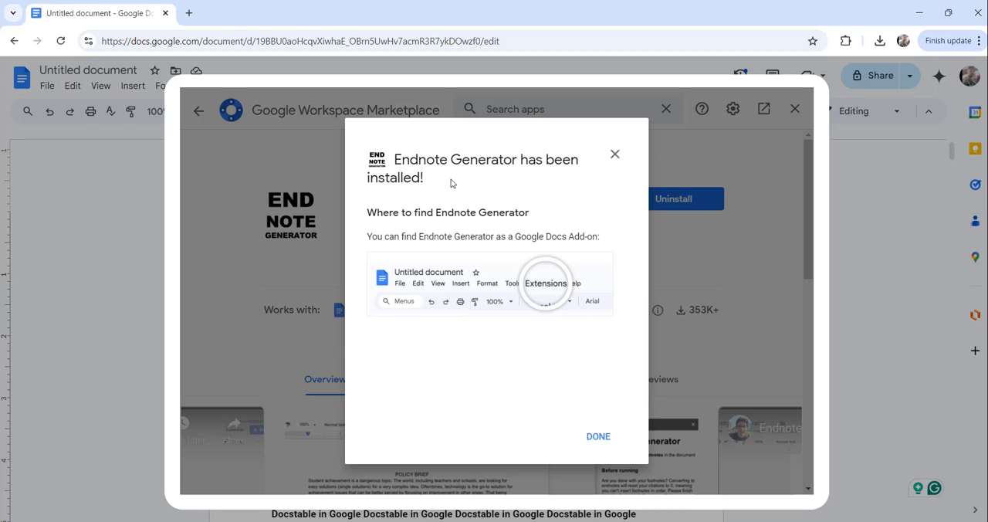
pyautogui.click(597, 435)
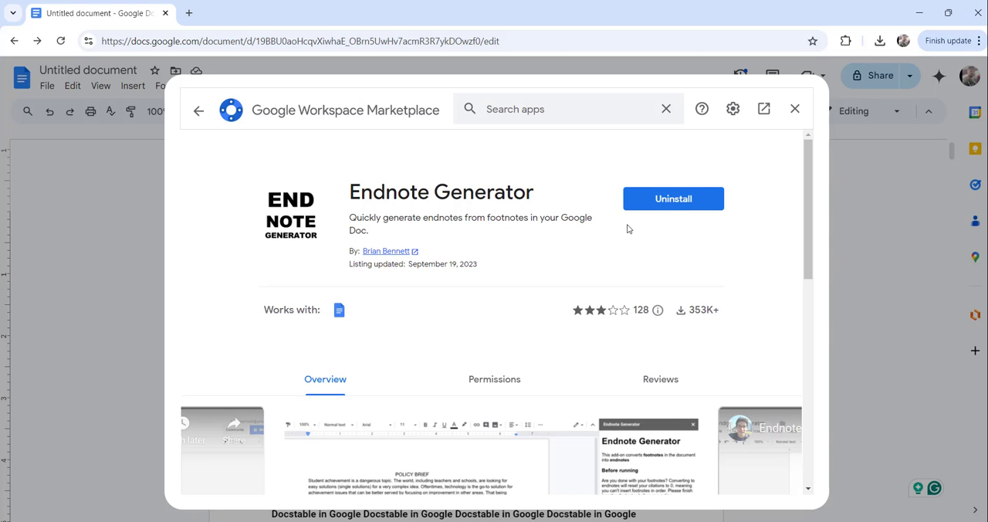
pyautogui.moveTo(716, 235)
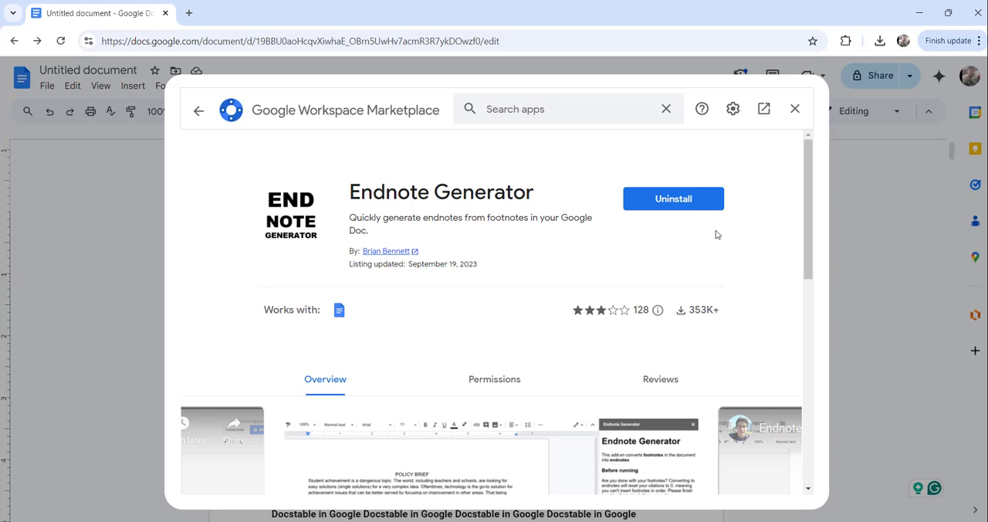
pyautogui.moveTo(731, 160)
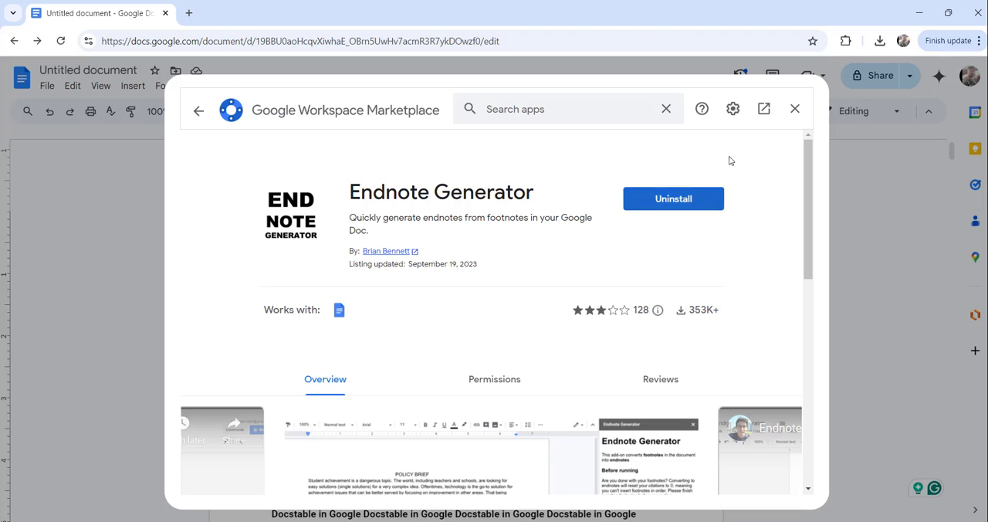
pyautogui.moveTo(794, 108)
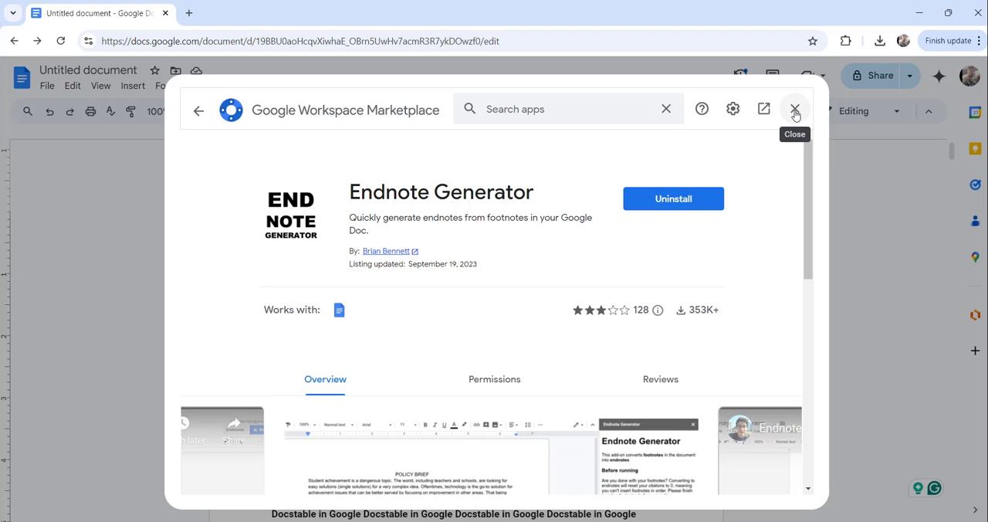
# - Close the marketplace and add a footnote reading 'this foo' in the first paragraph
pyautogui.click(793, 108)
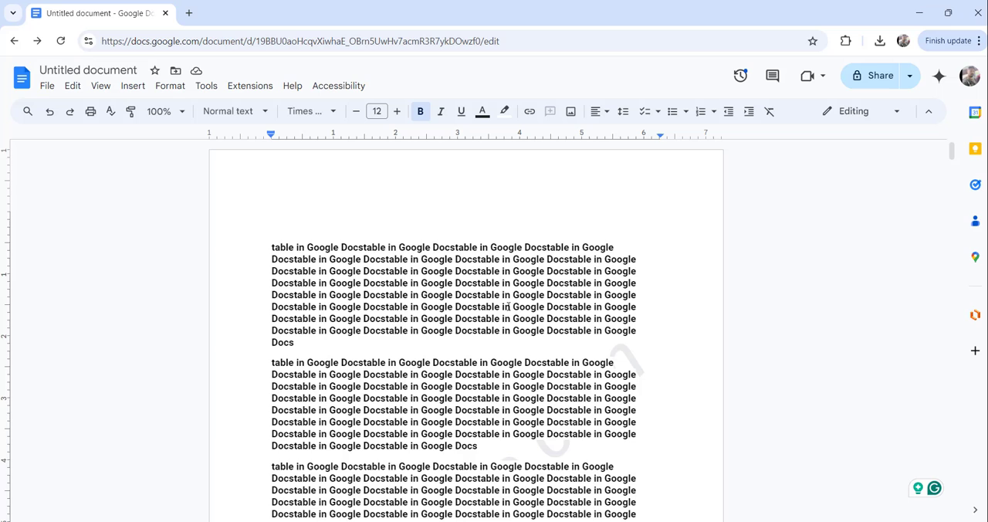
pyautogui.scroll(-3)
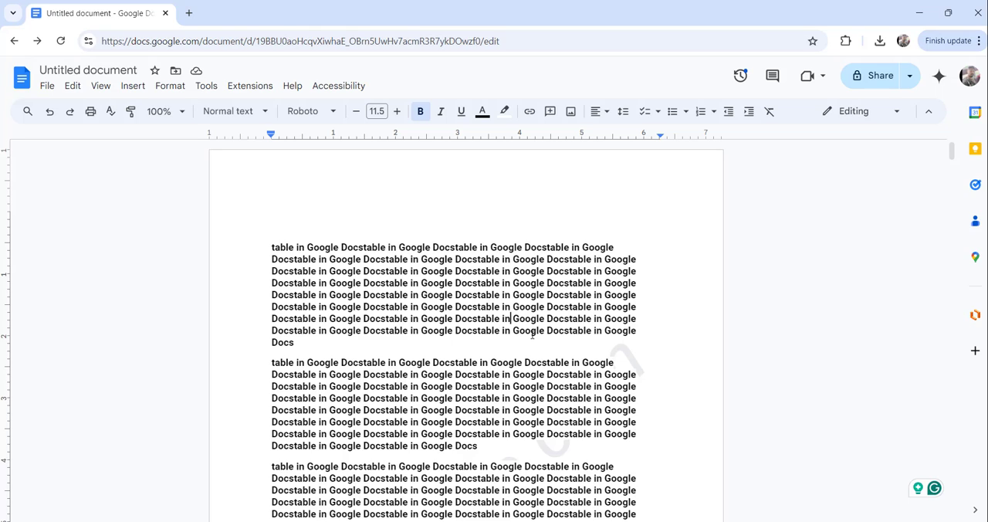
pyautogui.click(132, 86)
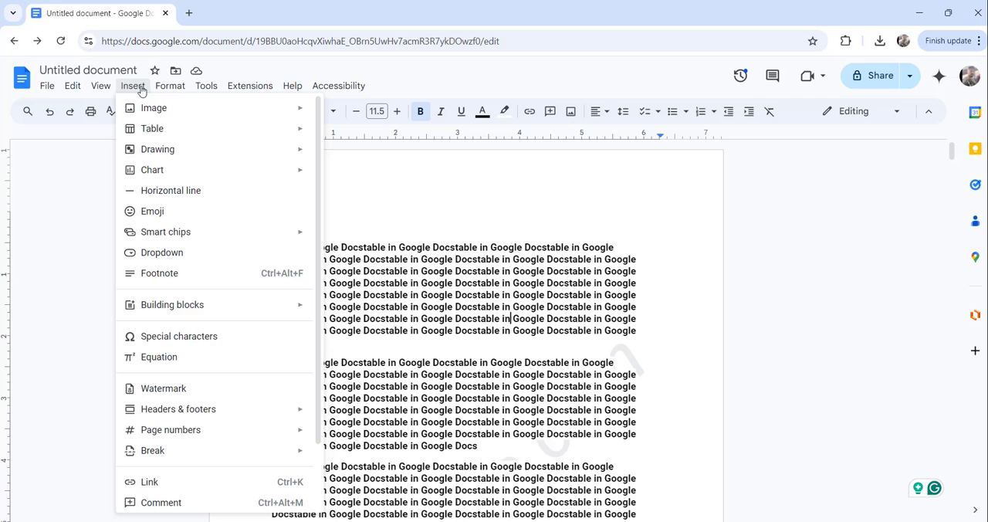
pyautogui.moveTo(173, 281)
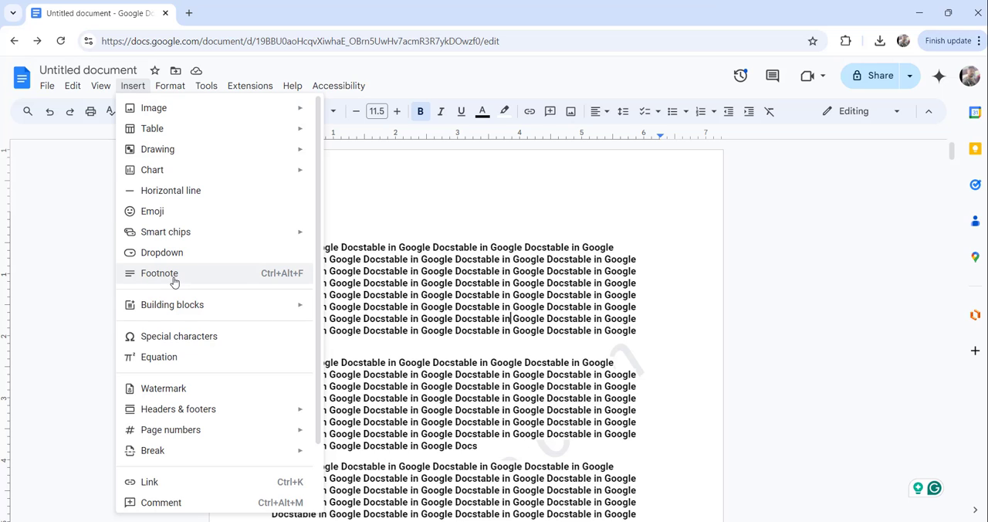
pyautogui.click(159, 273)
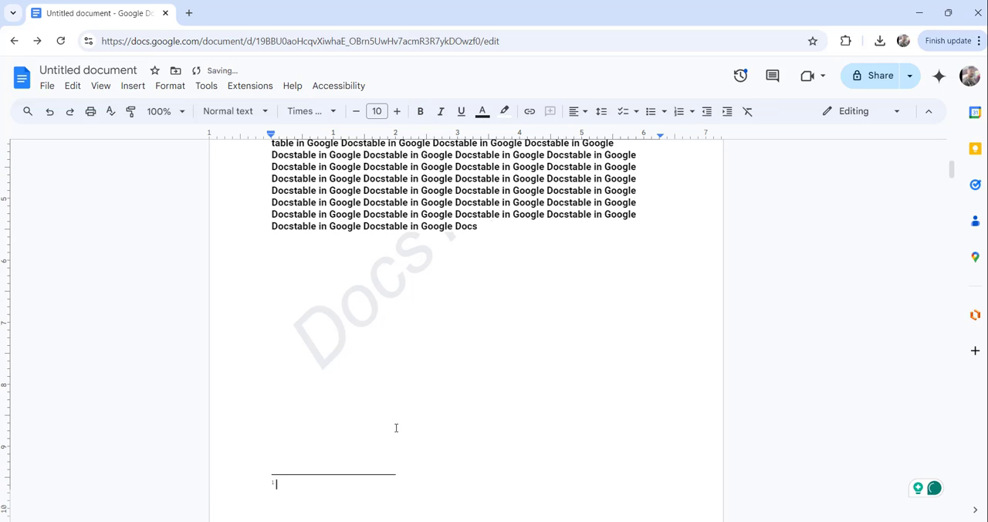
pyautogui.write('this is my')
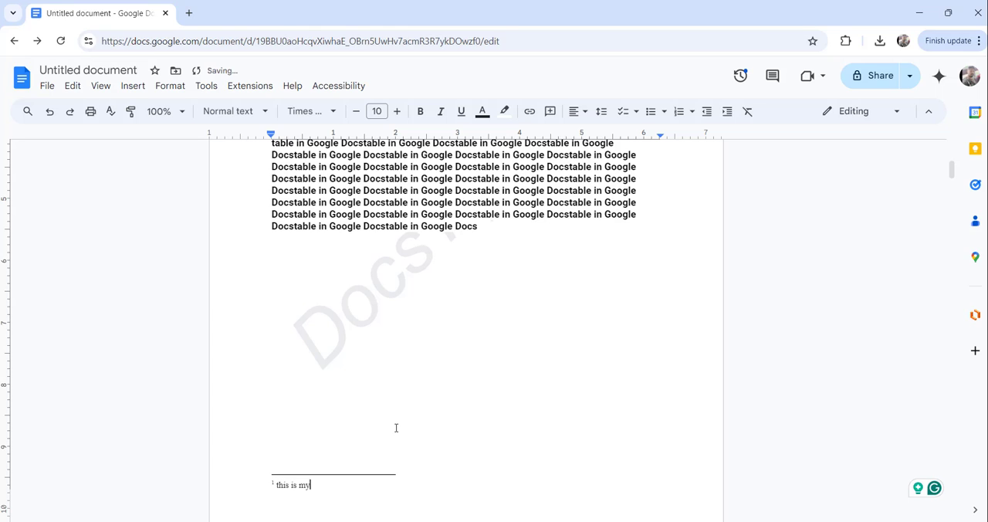
pyautogui.write('foo')
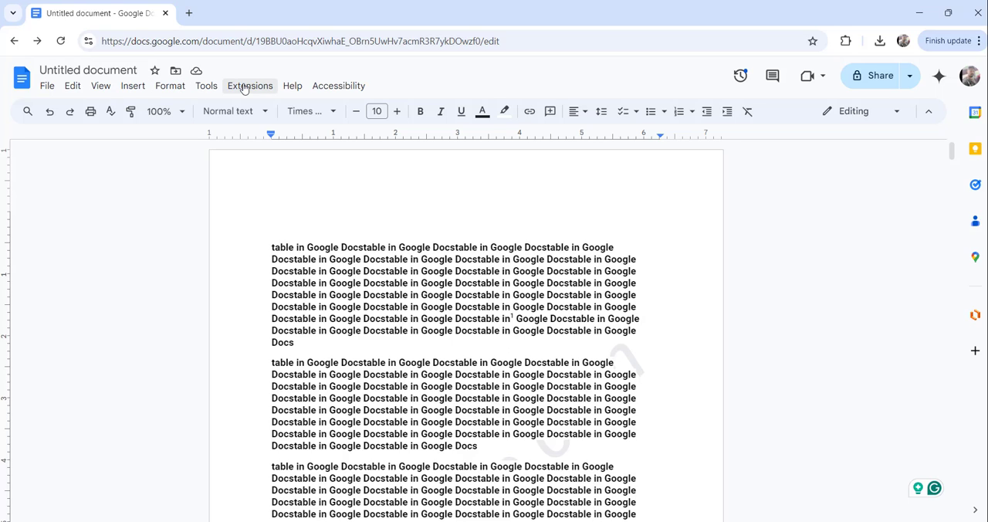
# - Run Endnote Generator from the Extensions menu so its sidebar checks the document
pyautogui.click(250, 87)
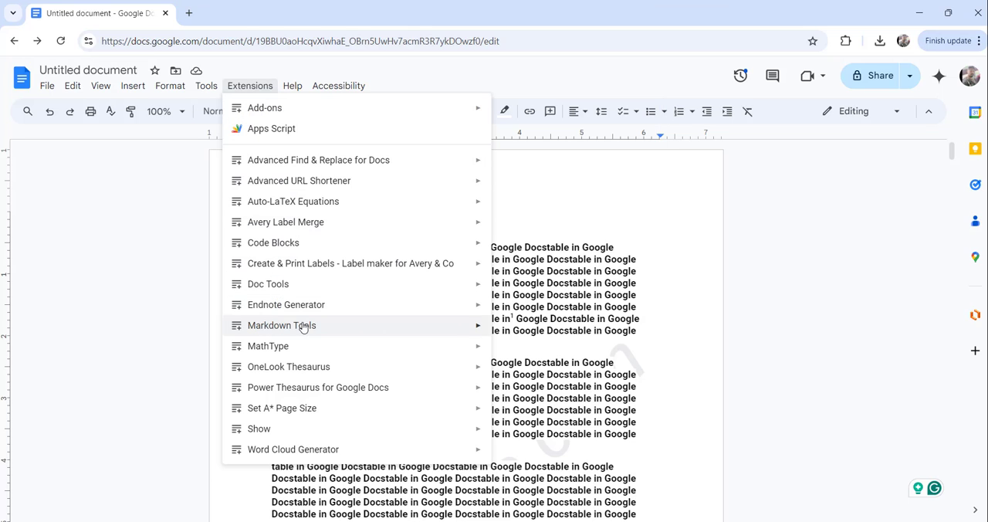
pyautogui.moveTo(301, 306)
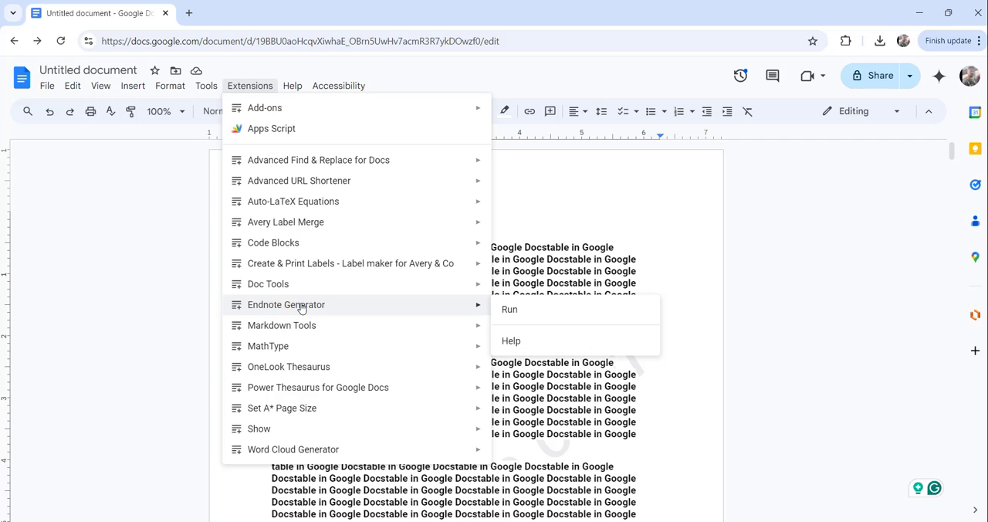
pyautogui.click(510, 309)
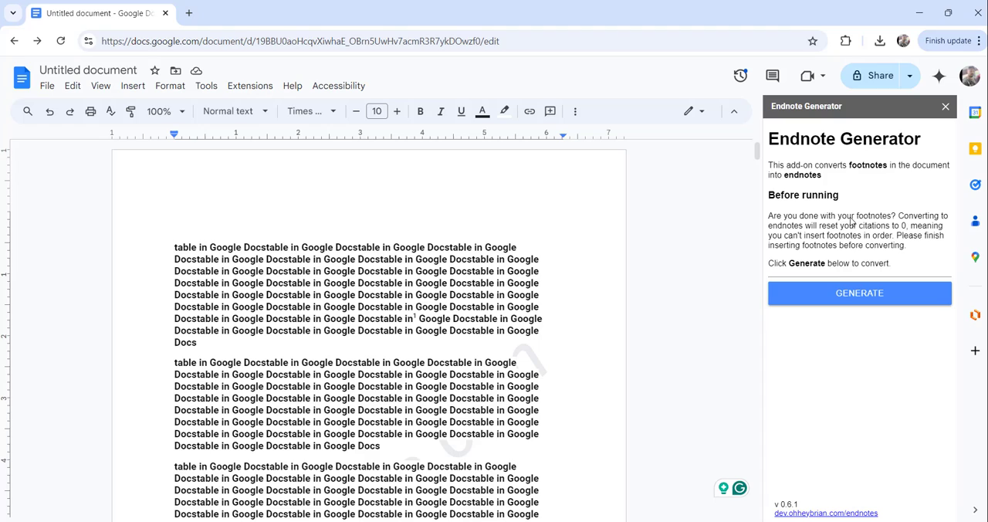
pyautogui.click(859, 293)
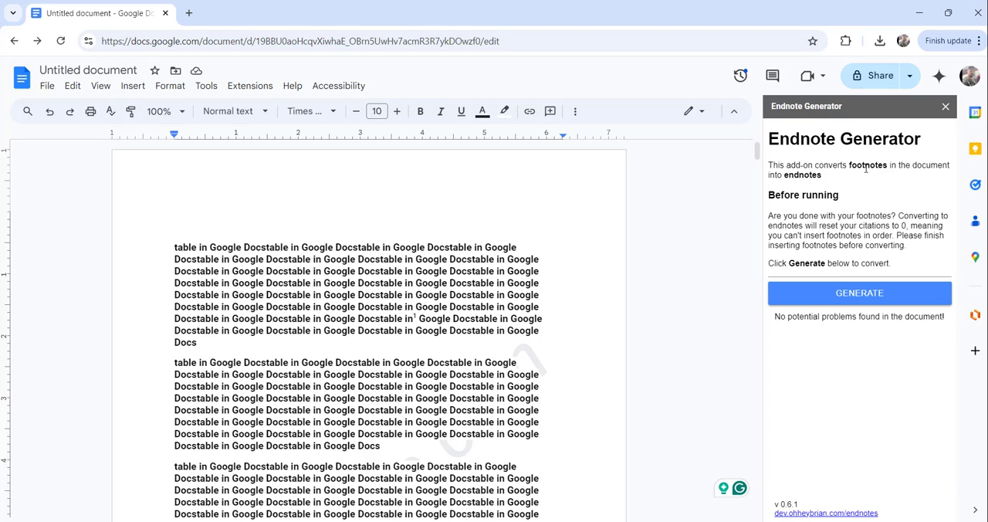
pyautogui.moveTo(806, 189)
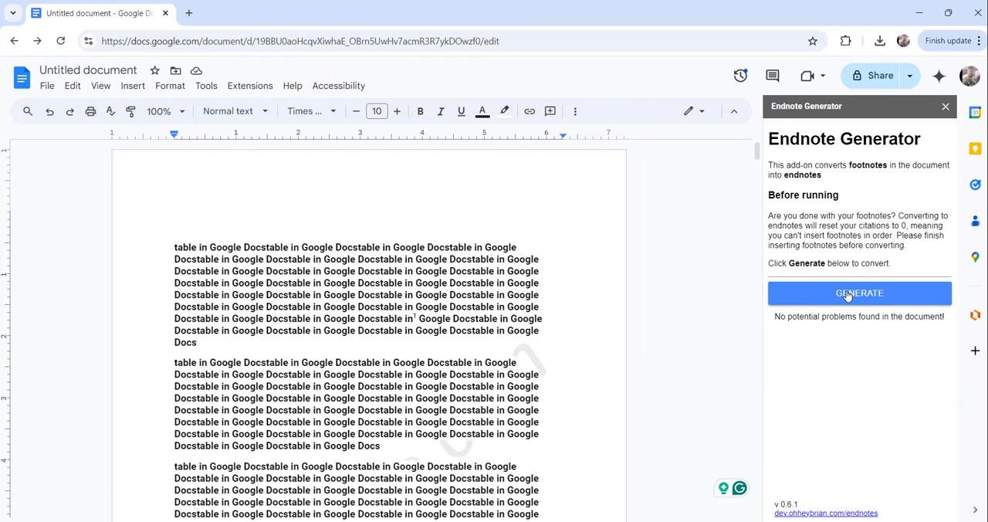
# - Generate endnotes from the footnotes and scroll through the document to review the result
pyautogui.click(858, 293)
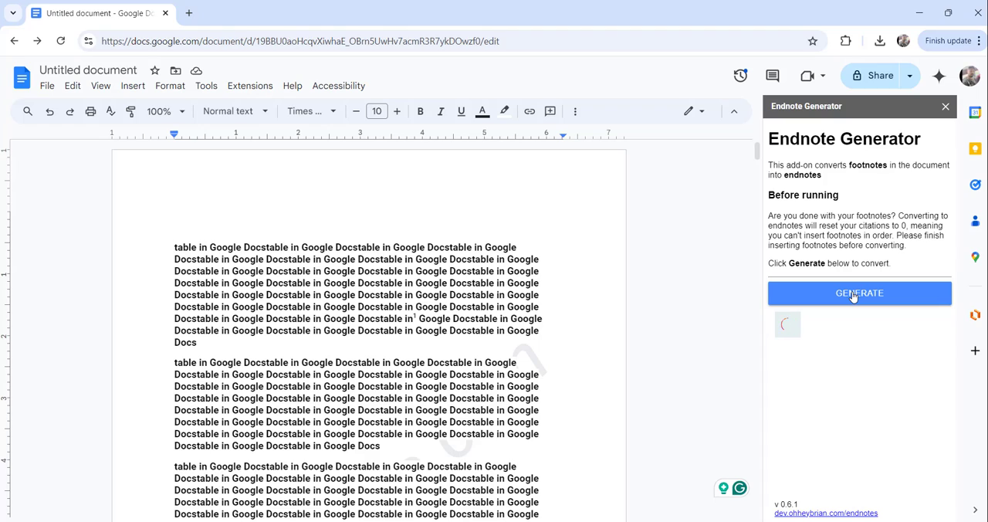
pyautogui.click(859, 293)
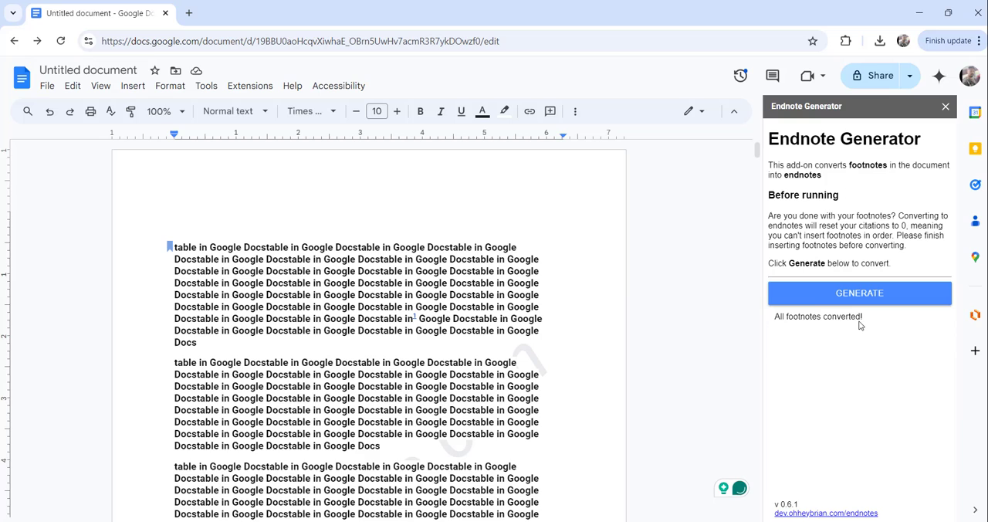
pyautogui.scroll(-3)
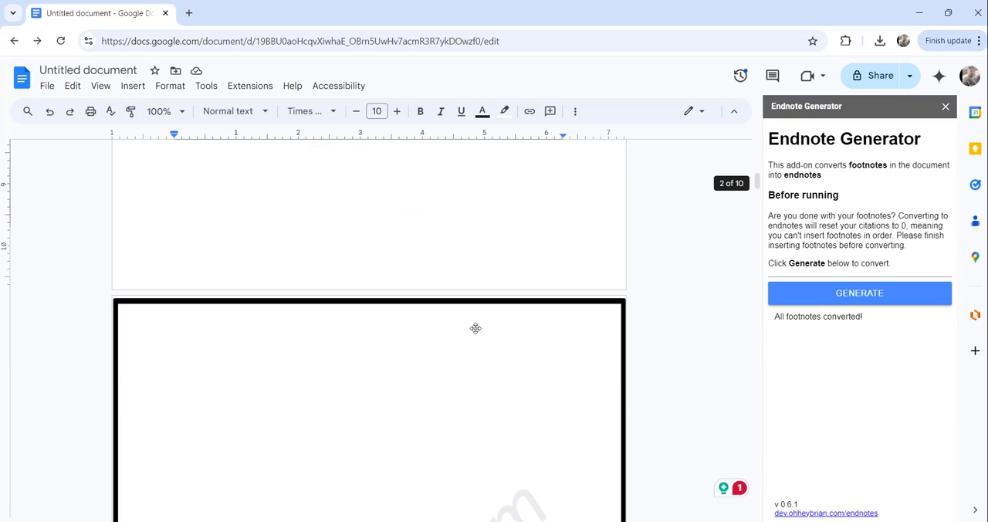
pyautogui.scroll(-3)
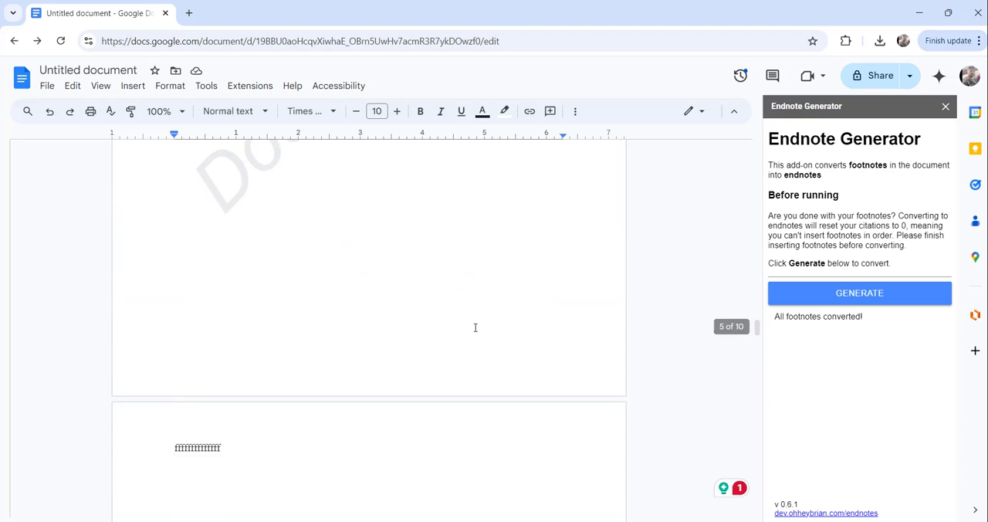
pyautogui.scroll(-3)
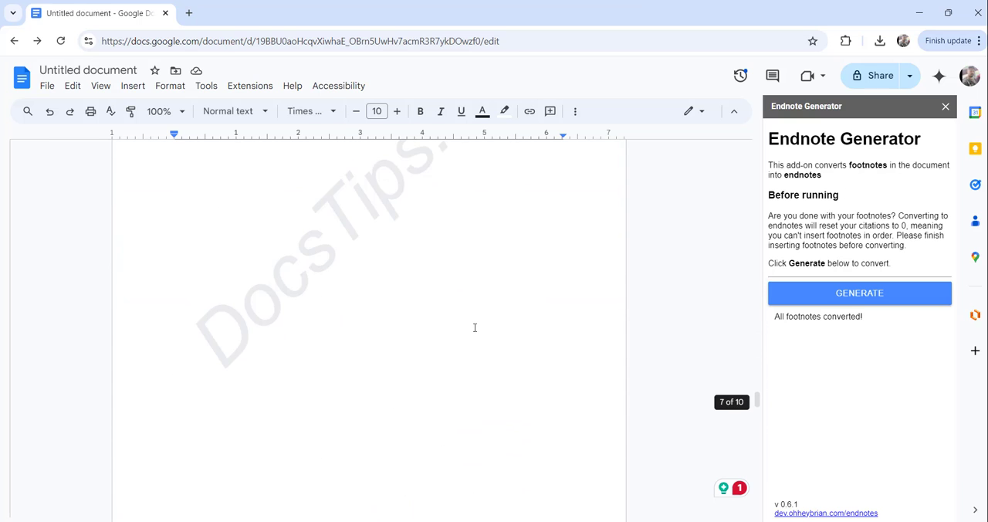
pyautogui.scroll(-3)
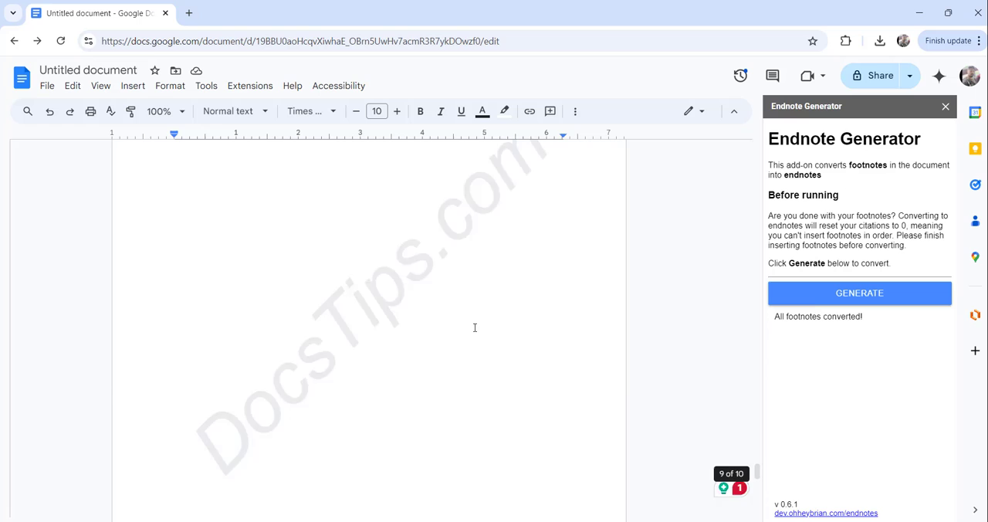